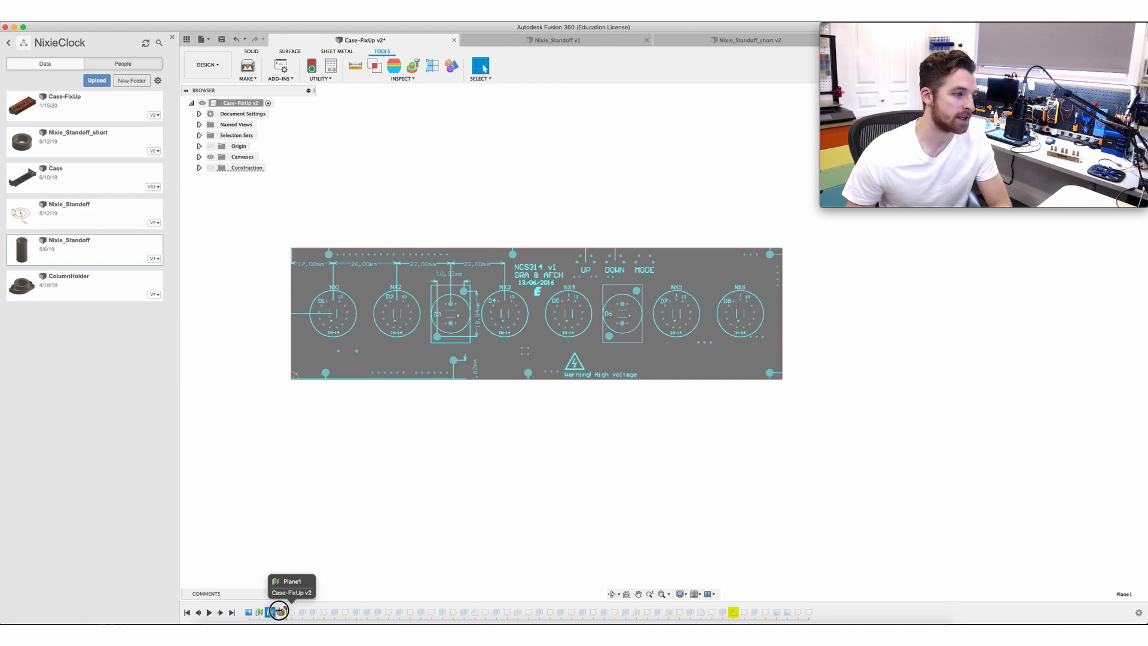
Drag the timeline marker to the end to reveal the case bottom around the mesh.
click(280, 612)
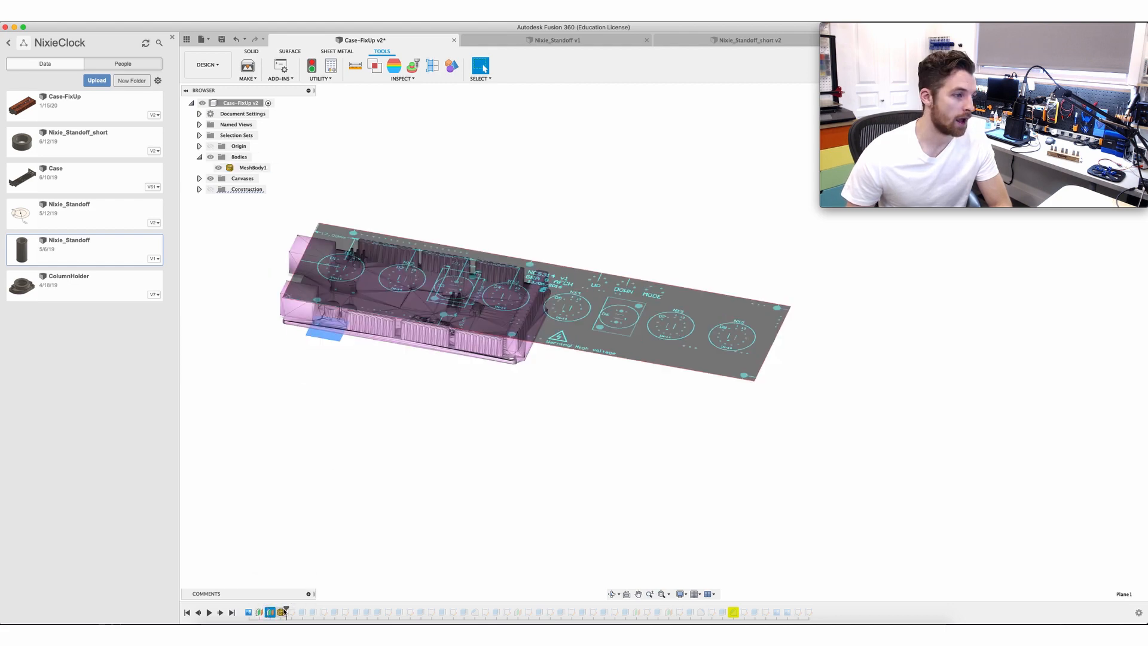
mouse_move(284, 612)
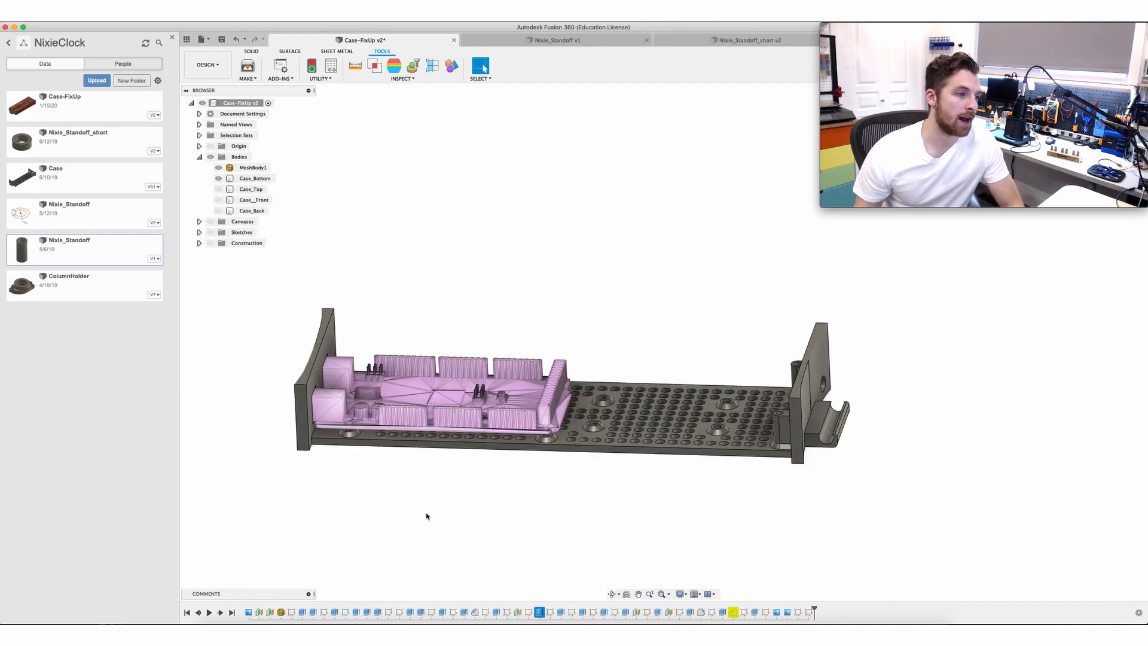
Turn on visibility of the Case_Top, Case_Front and Case_Back bodies.
click(252, 167)
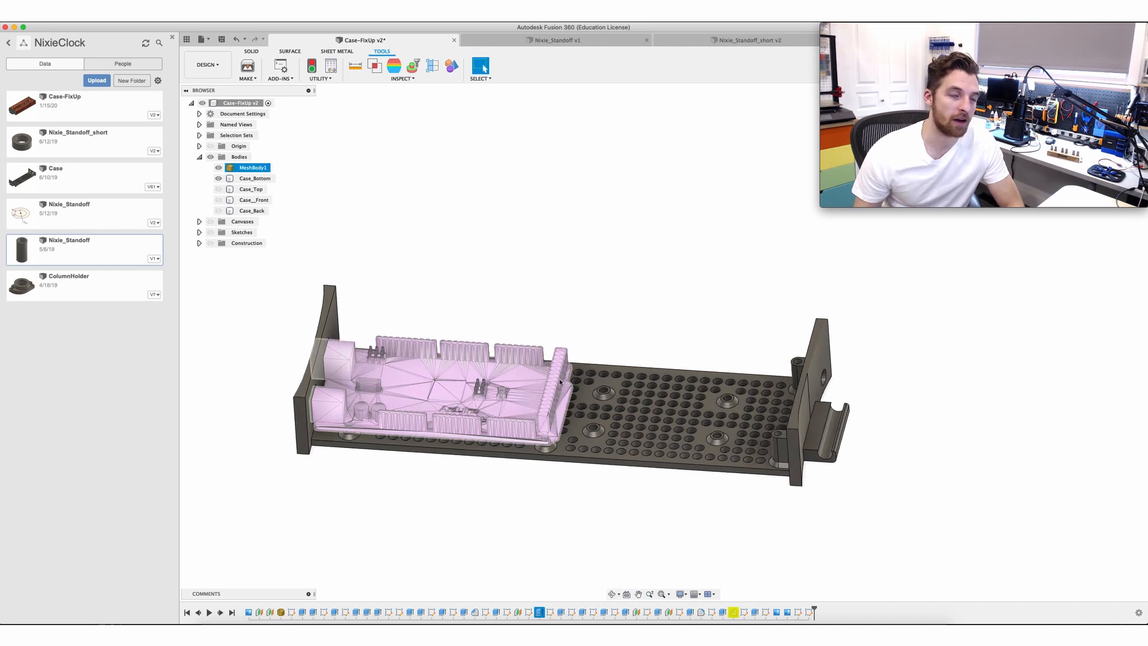
click(255, 178)
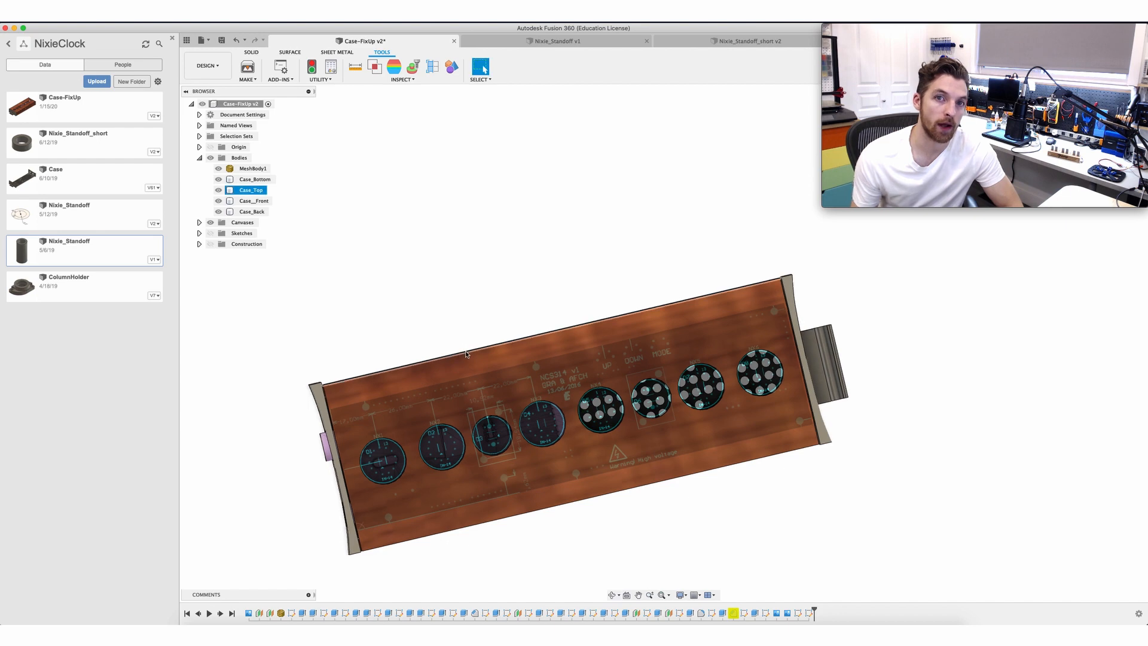
mouse_move(538, 334)
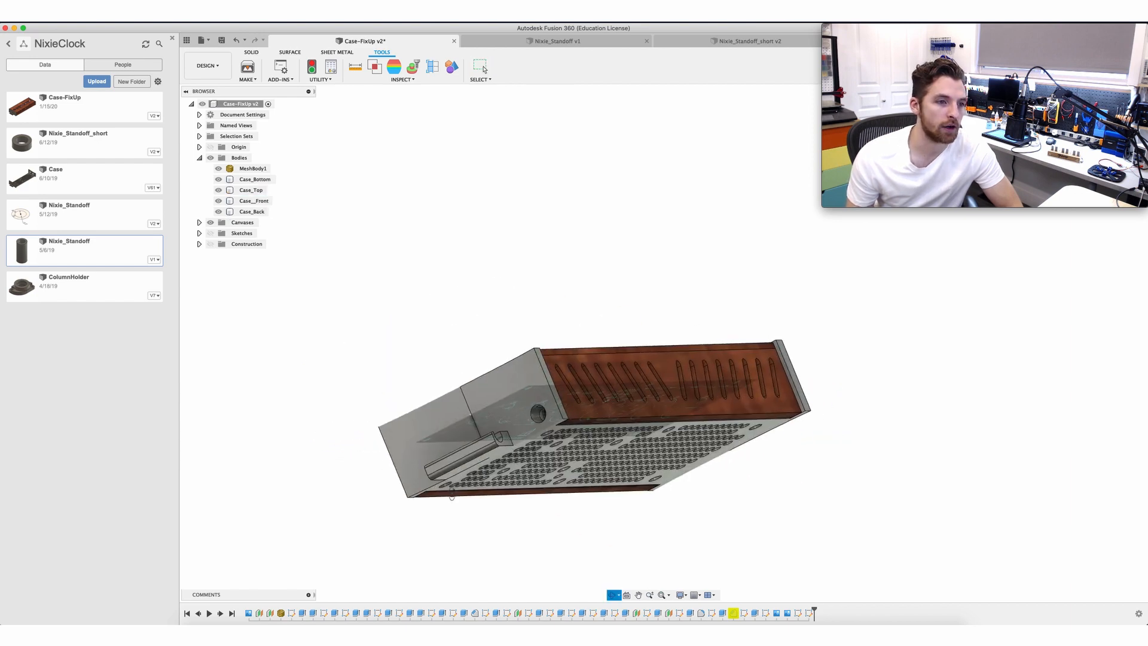
Switch the workspace from Design to MANUFACTURE.
click(252, 212)
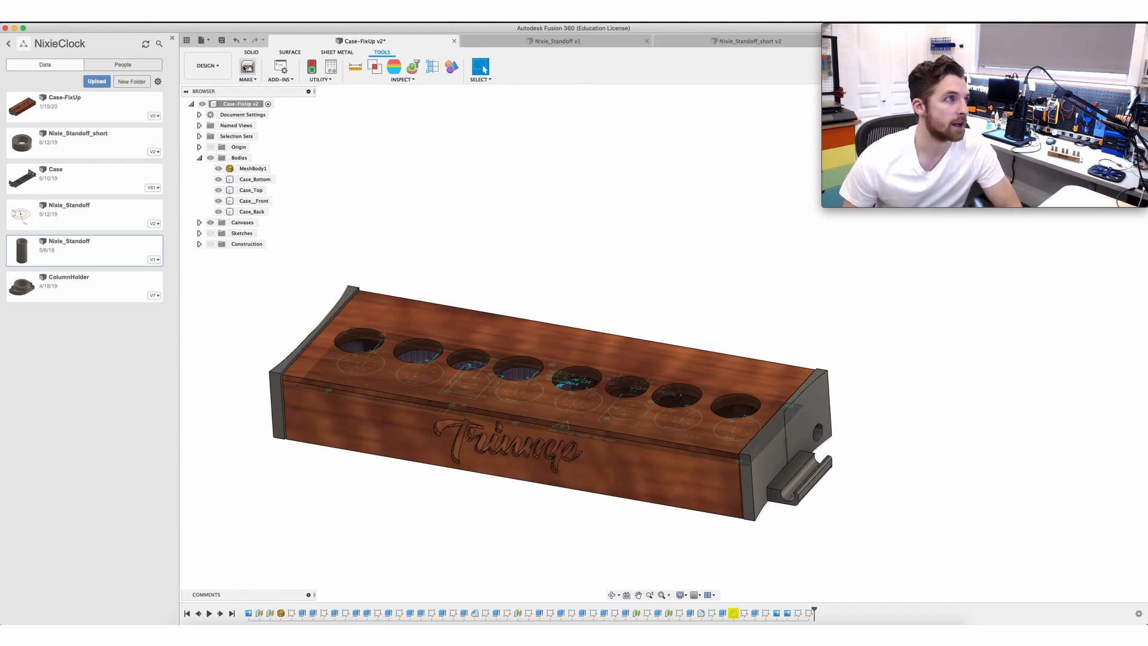
click(207, 65)
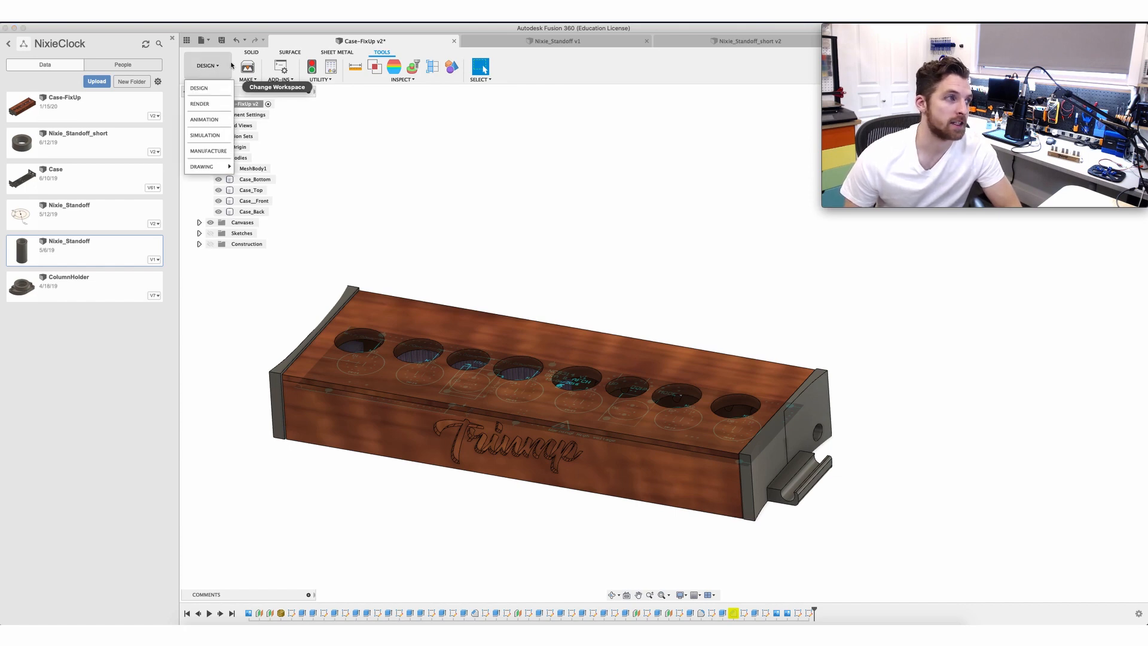
mouse_move(199, 88)
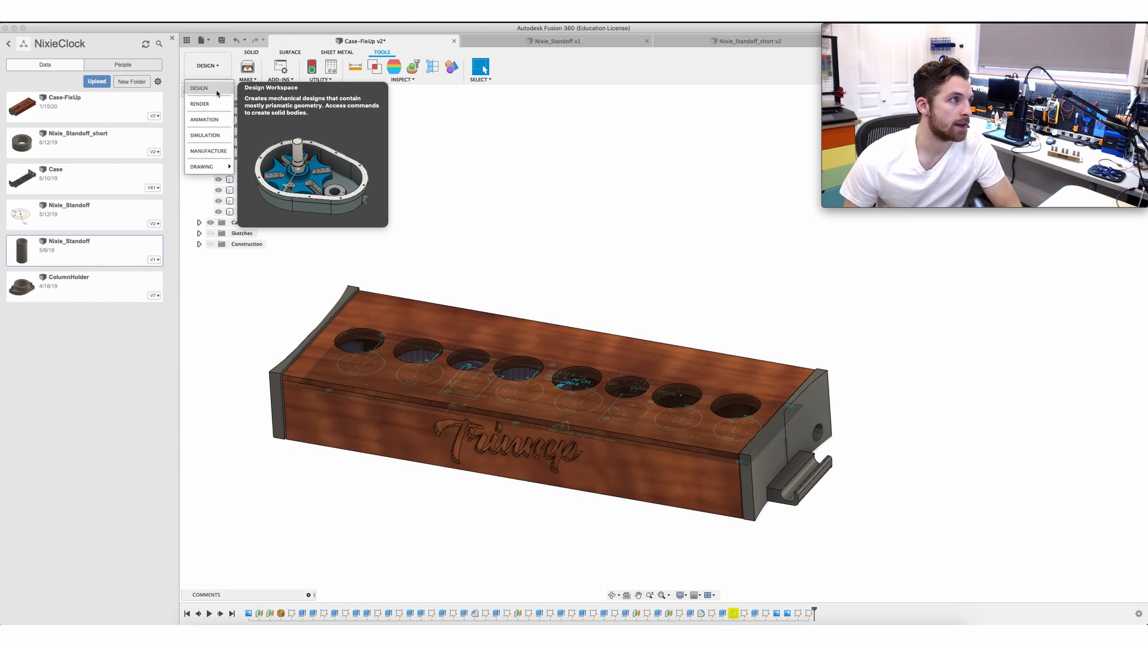
mouse_move(199, 104)
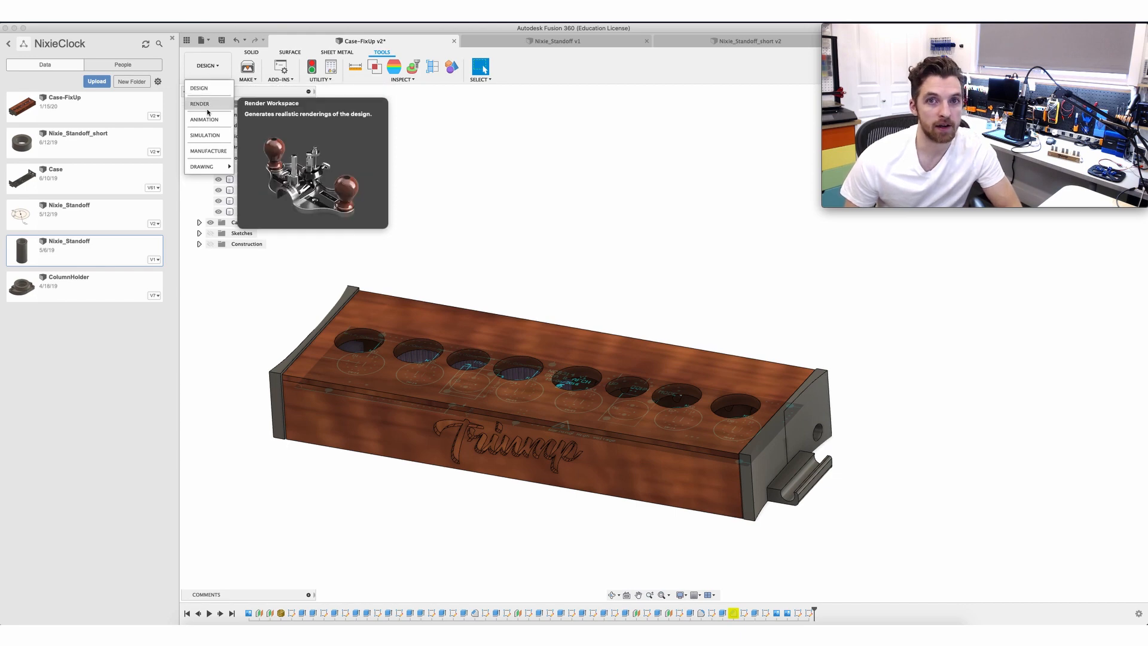
click(208, 151)
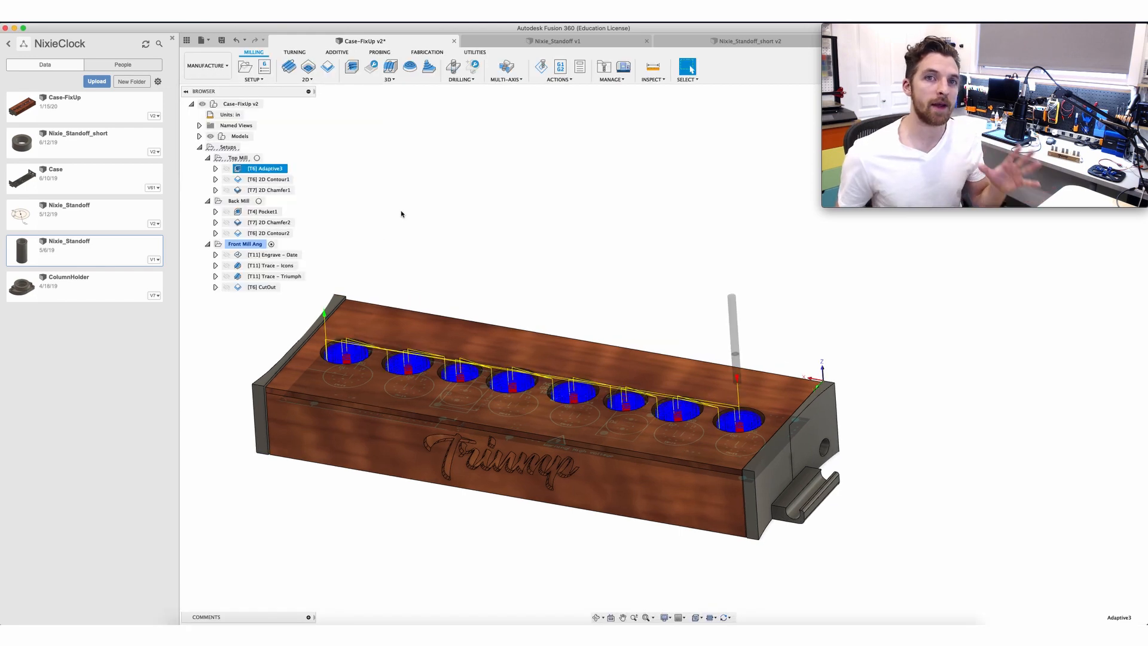
mouse_move(464, 237)
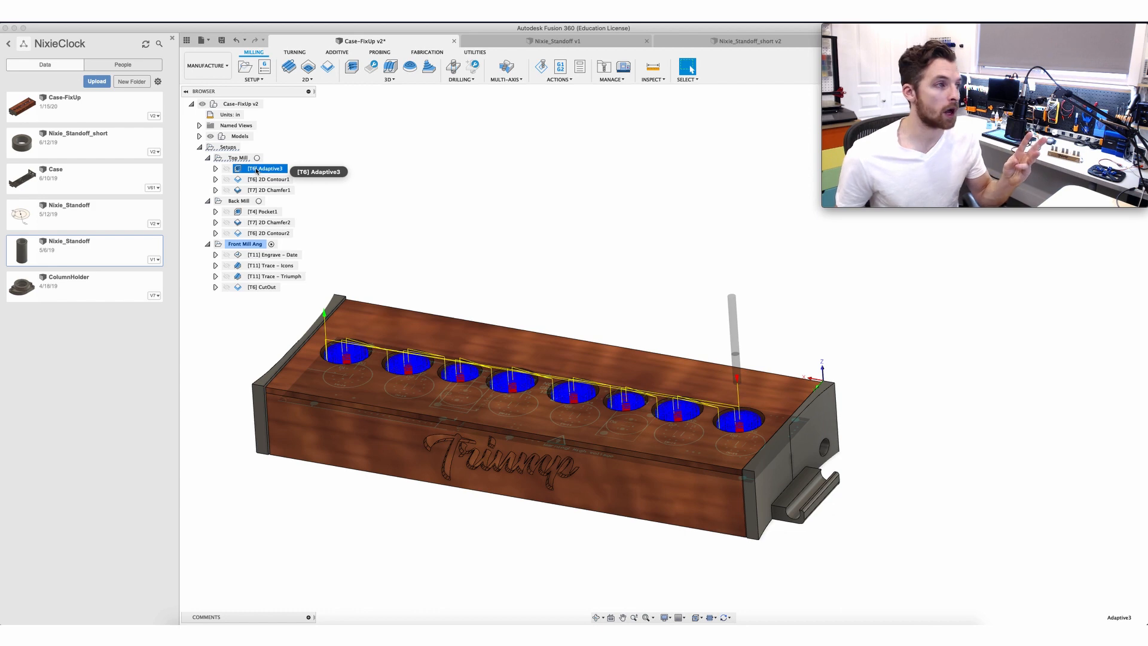
mouse_move(271, 179)
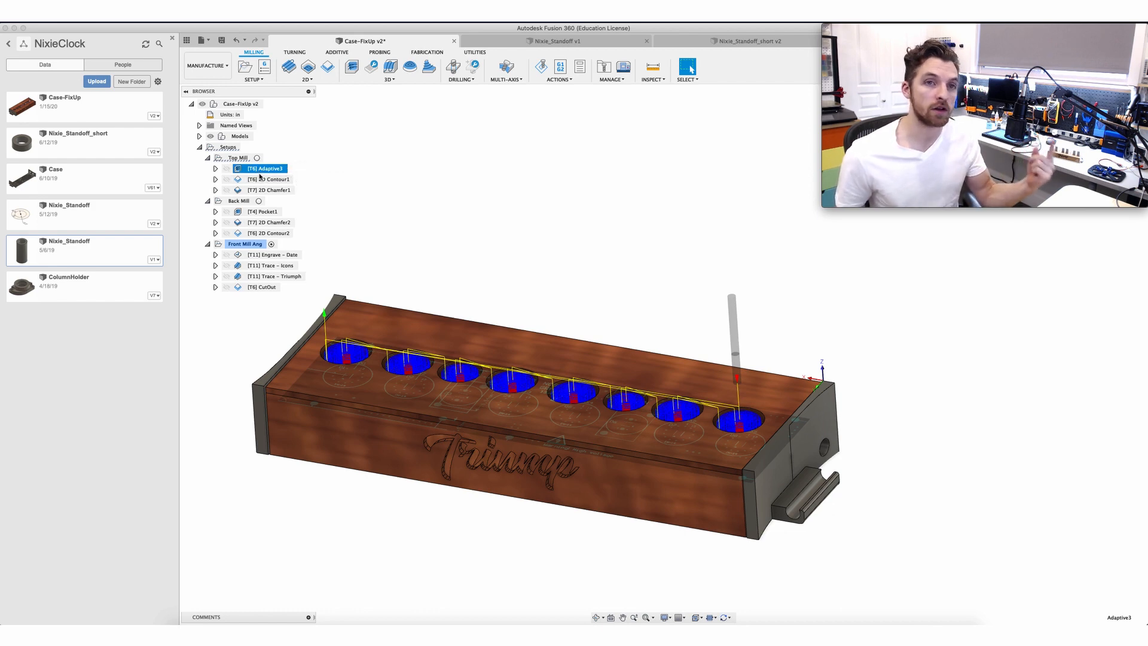
click(268, 179)
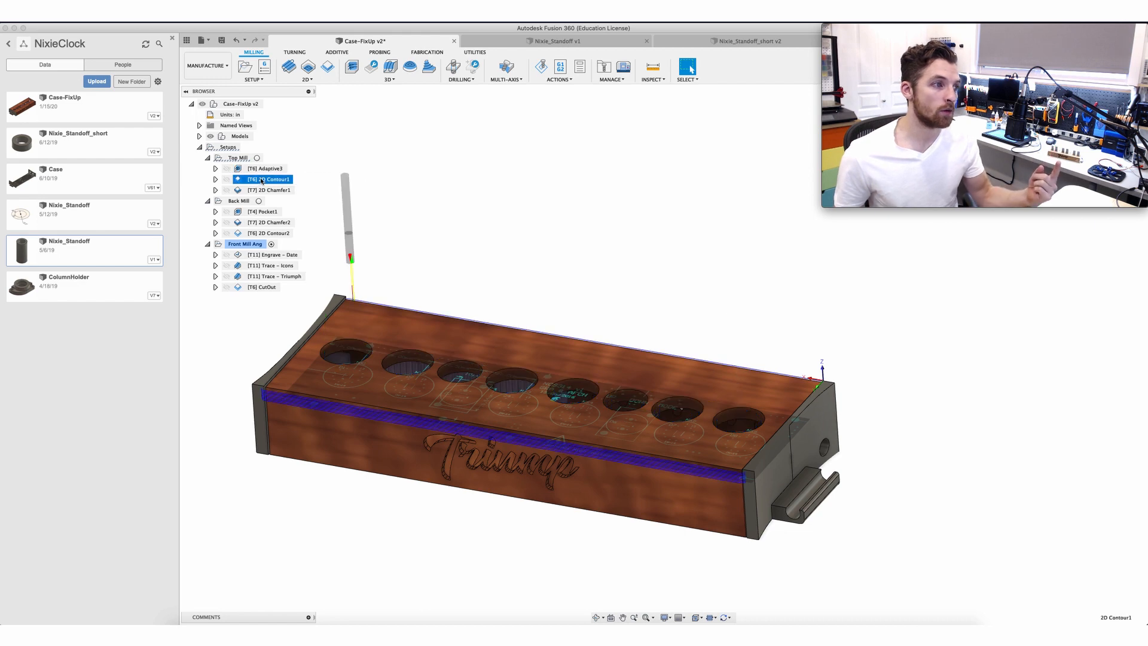
mouse_move(269, 190)
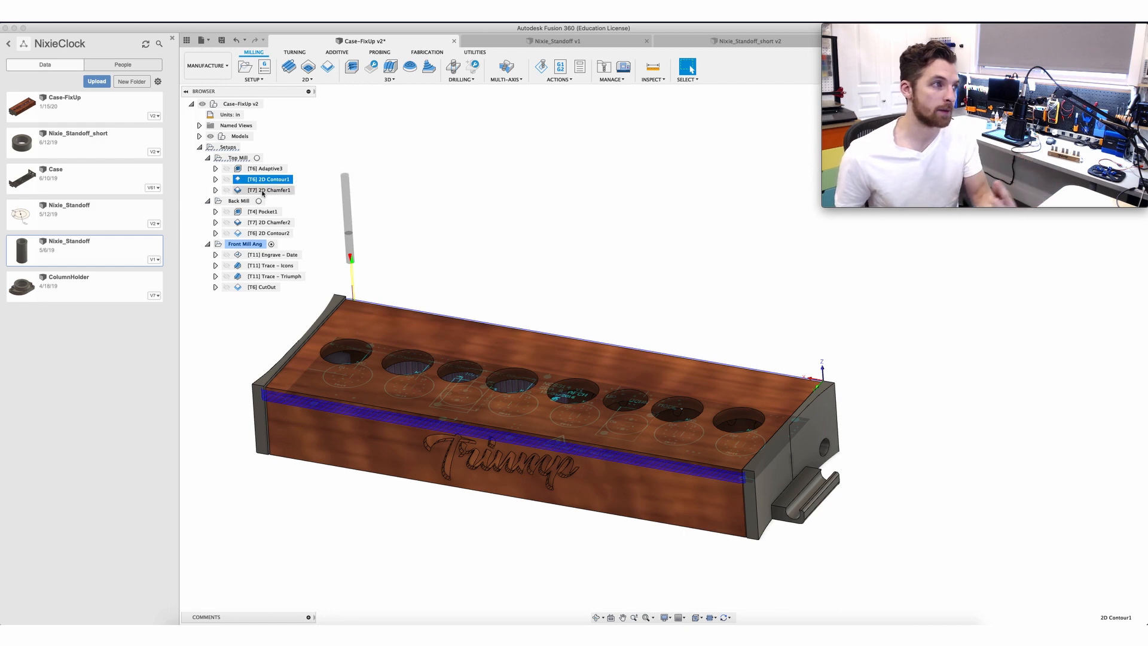
click(271, 190)
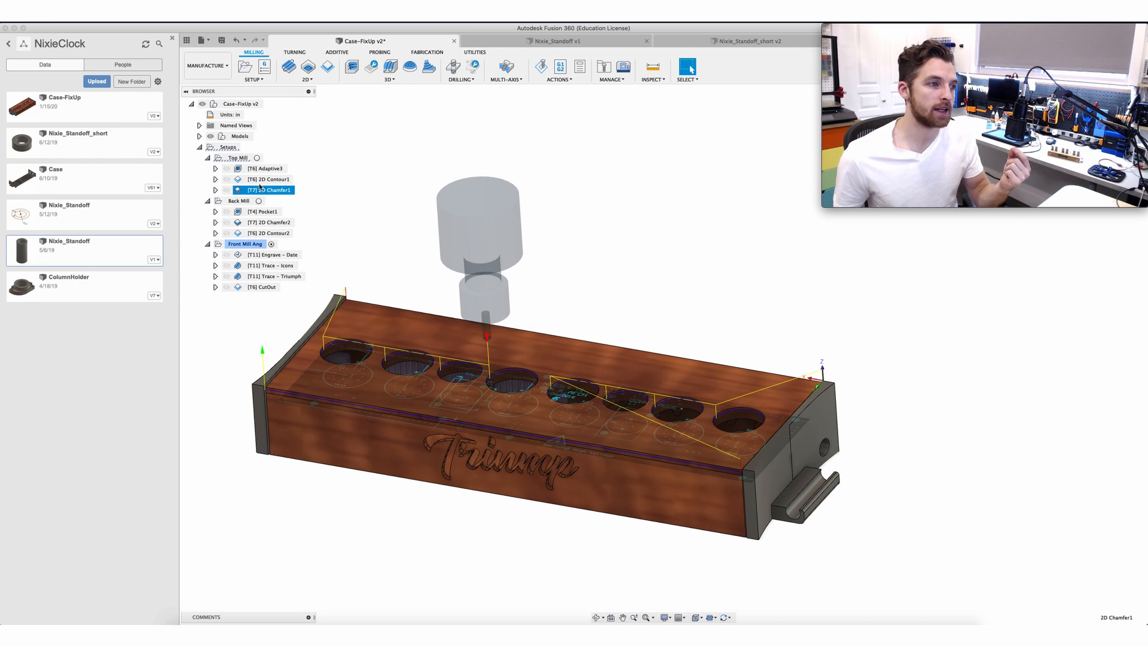
mouse_move(269, 180)
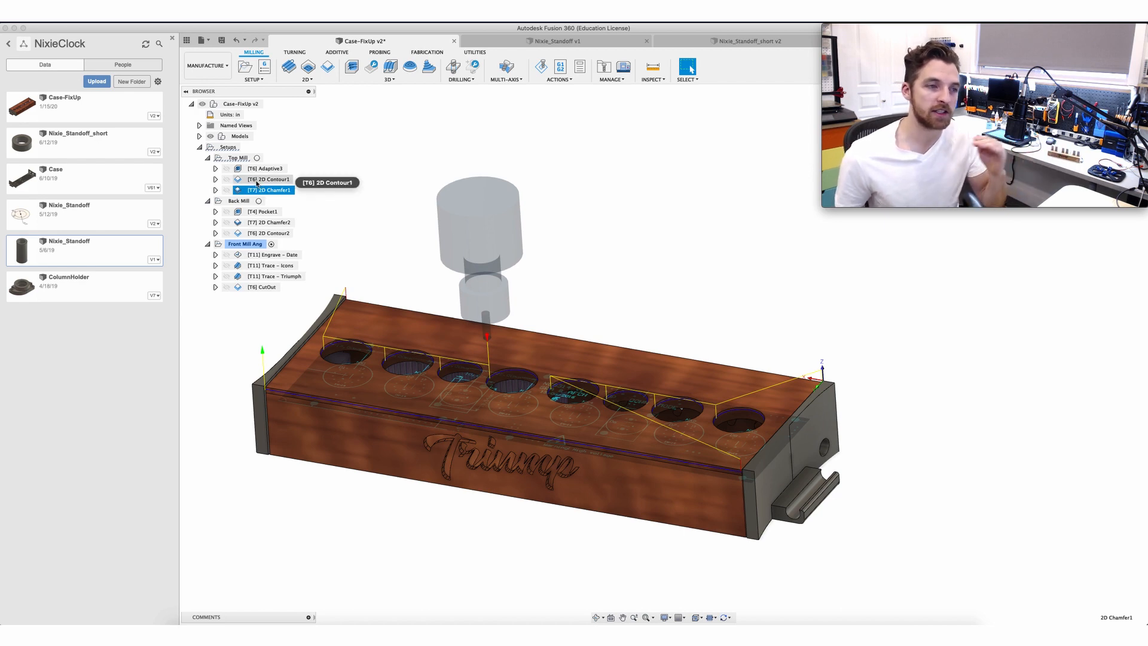
click(265, 168)
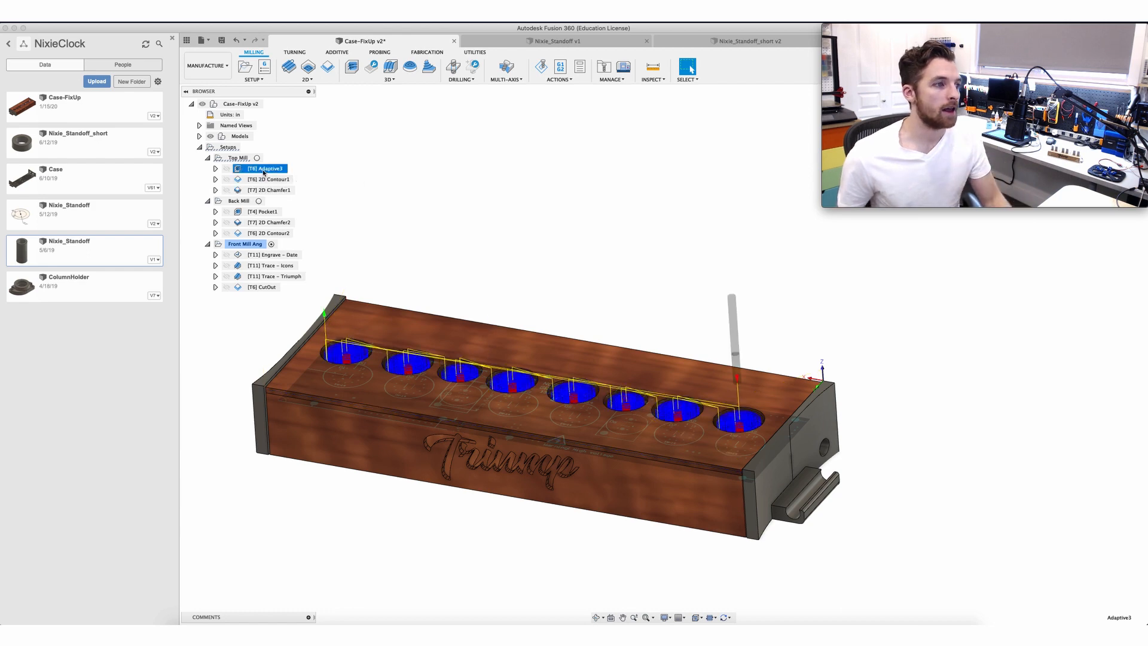
Simulate the Adaptive3 toolpath and play it through the tube-hole cut.
right_click(264, 169)
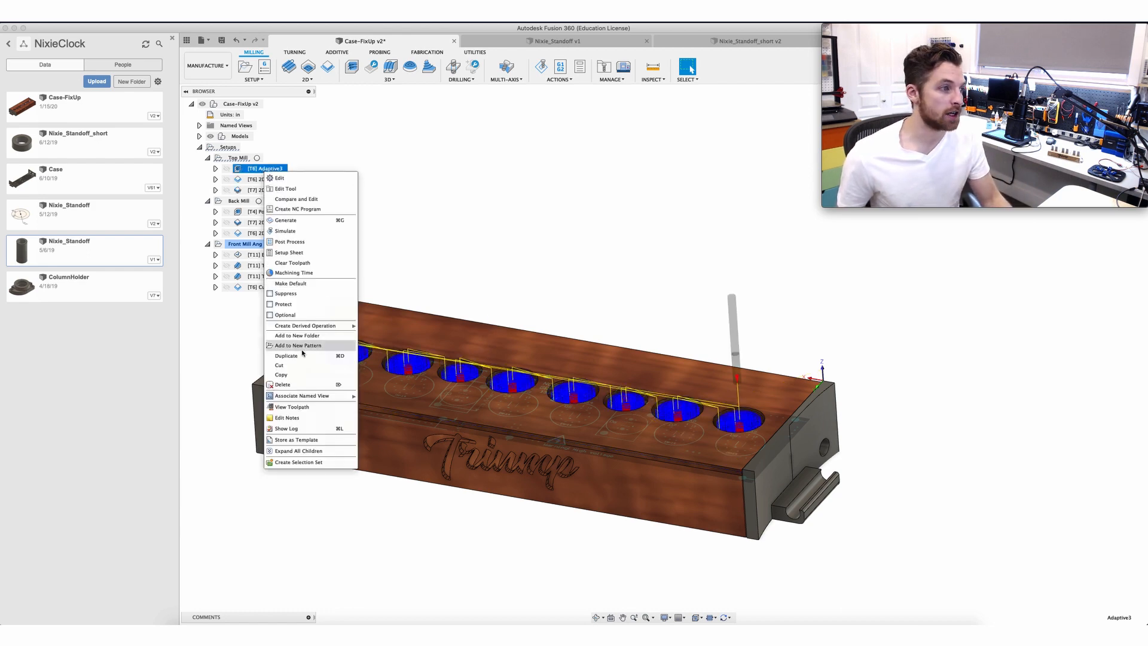
mouse_move(303, 288)
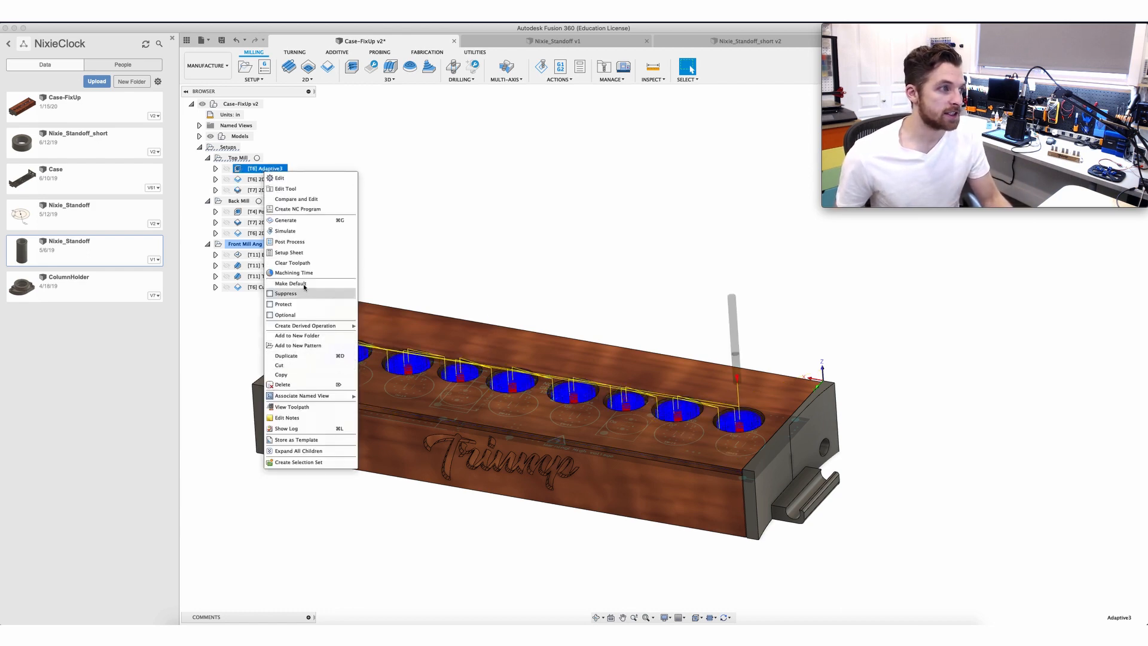
click(286, 231)
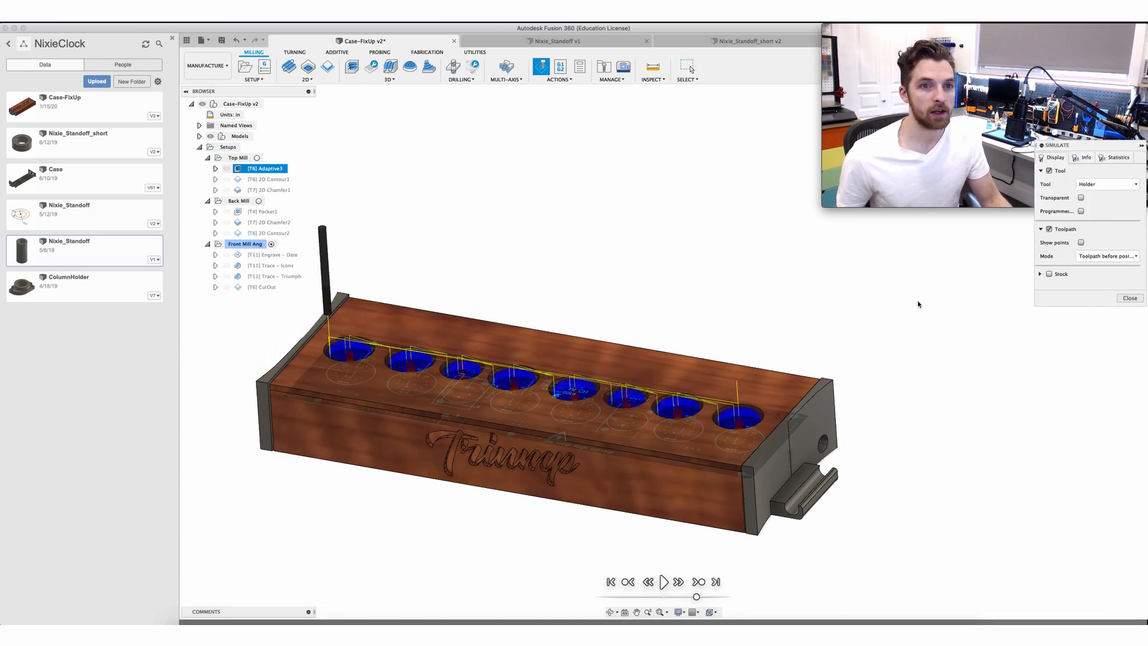
click(663, 582)
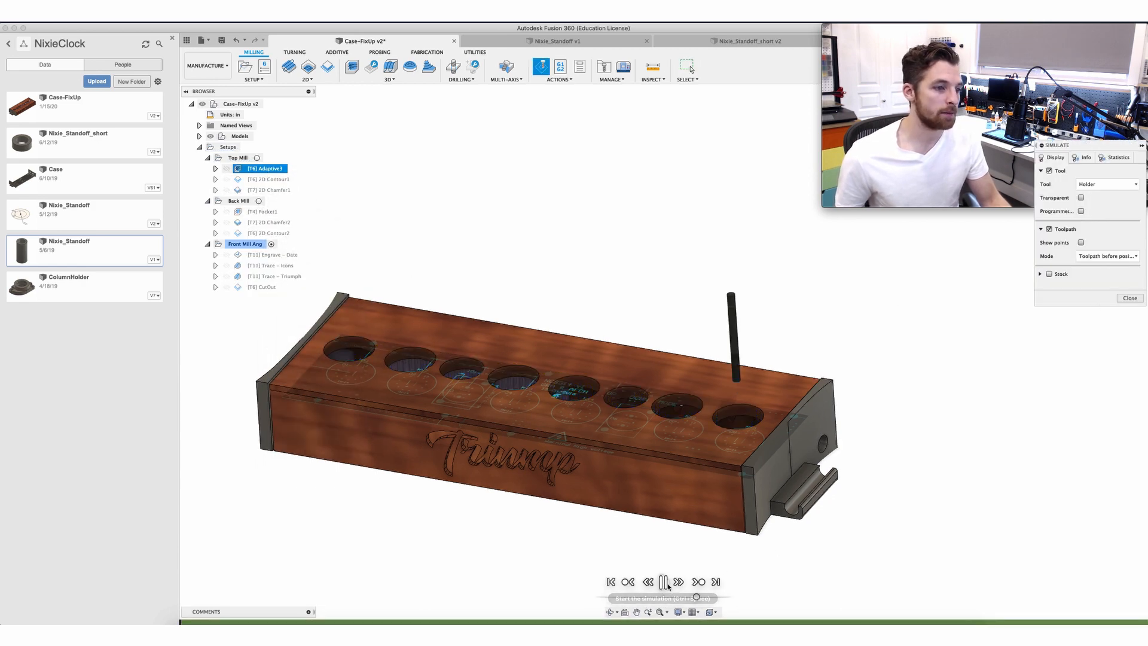
click(665, 581)
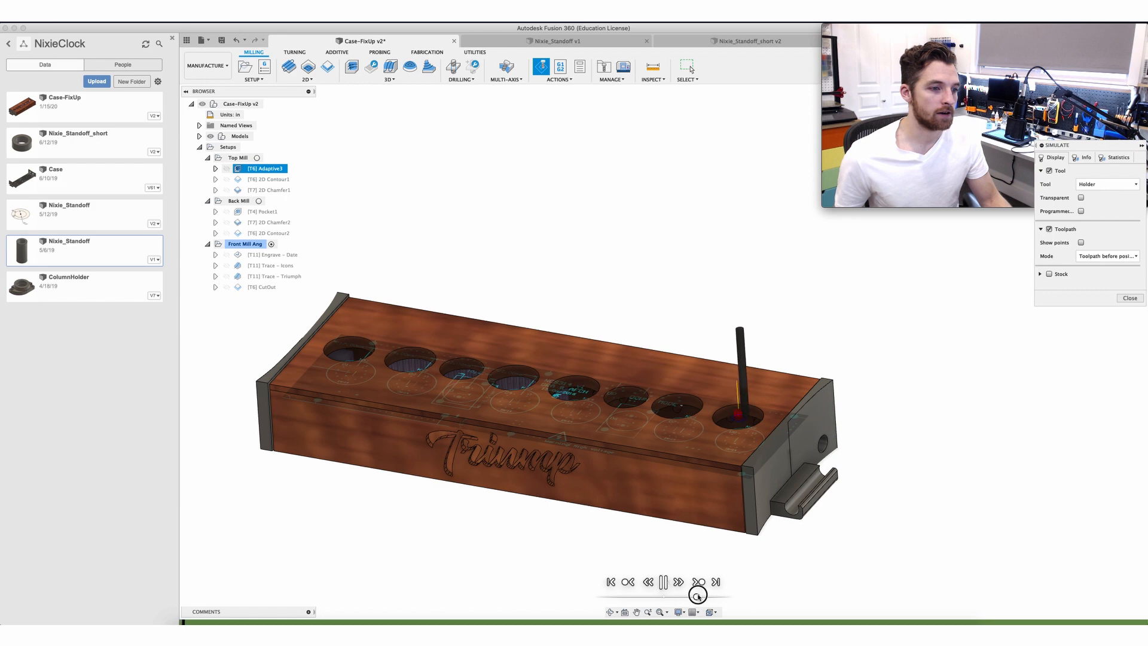
click(697, 581)
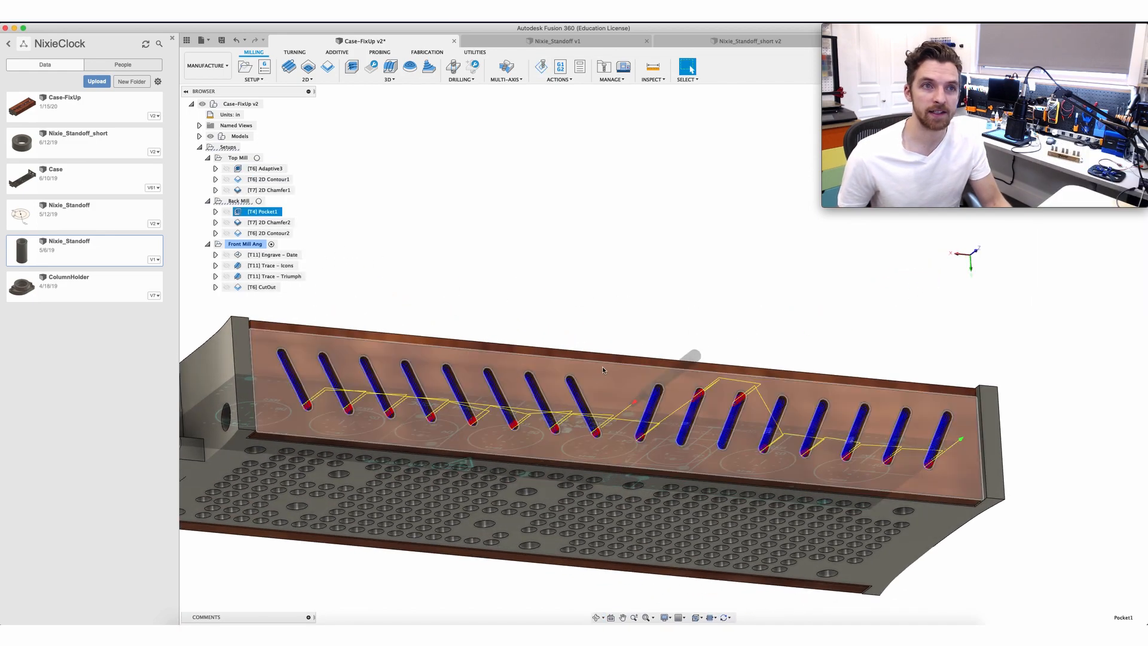
click(271, 222)
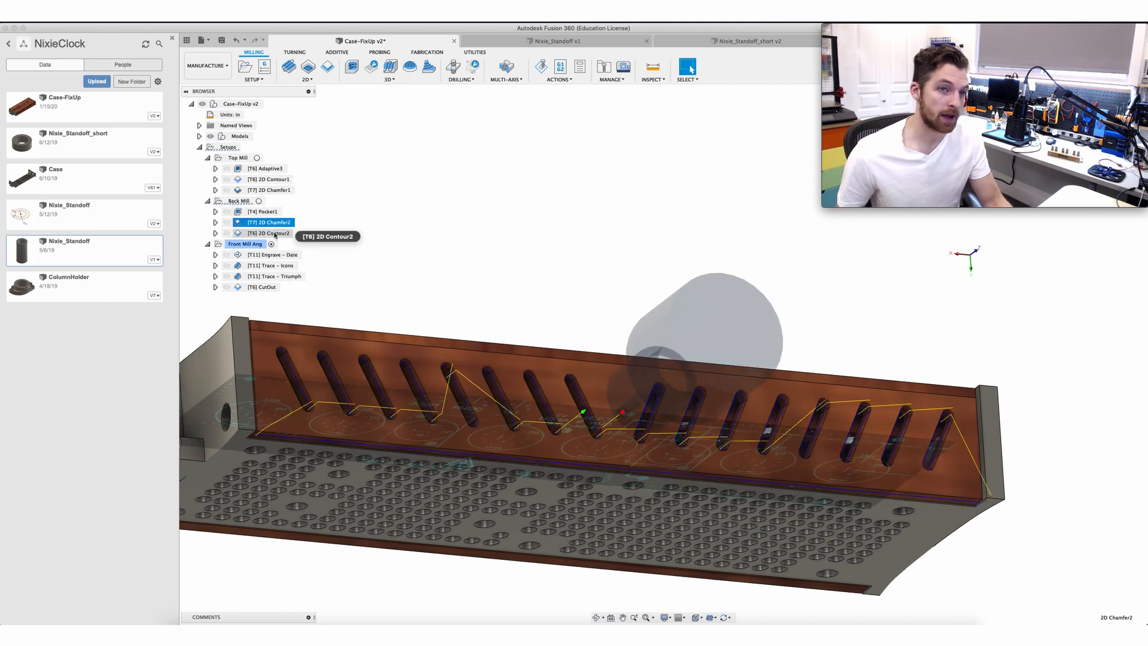
click(269, 232)
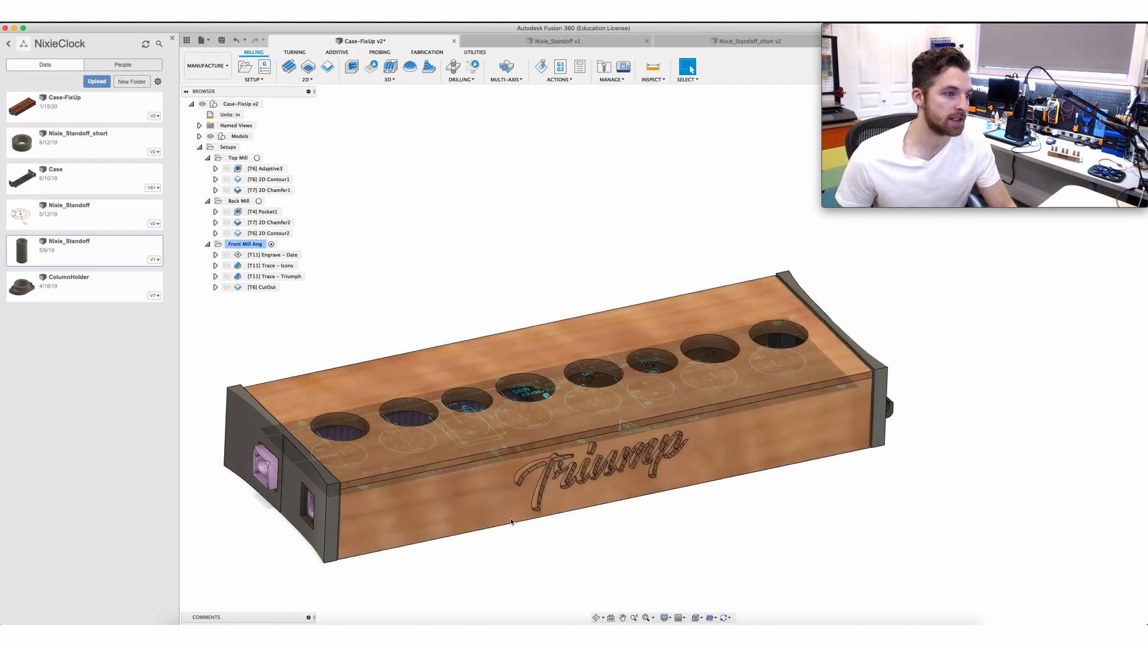
click(274, 265)
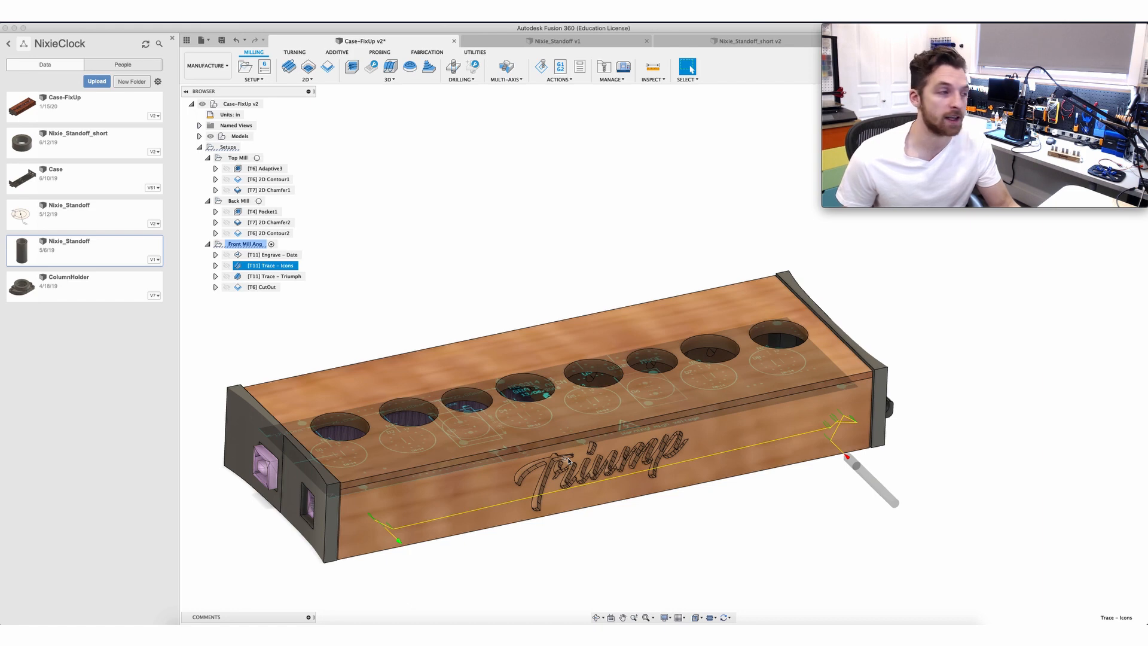
click(262, 286)
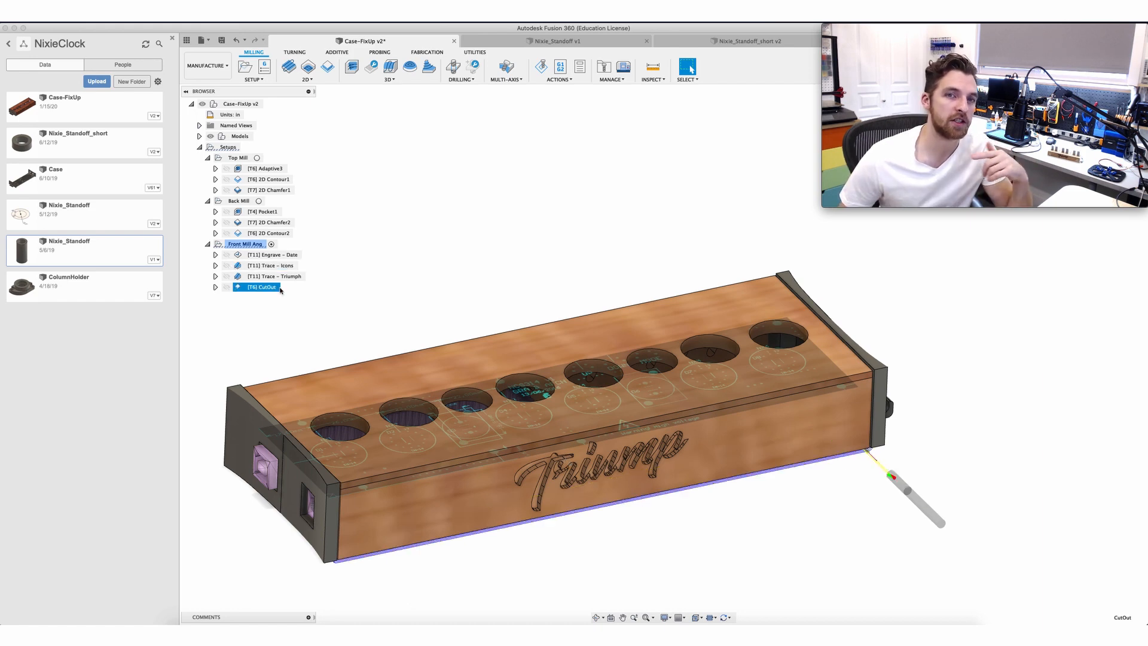